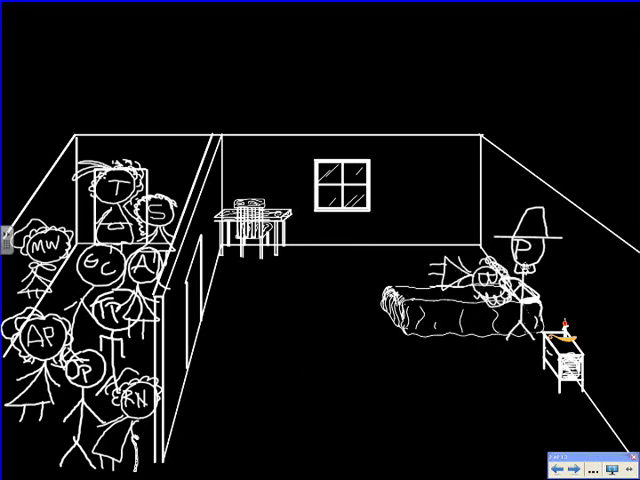
mouse_move(314, 312)
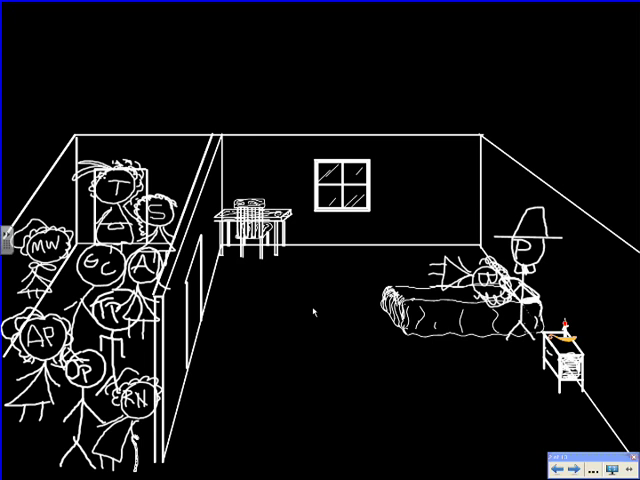
mouse_move(312, 312)
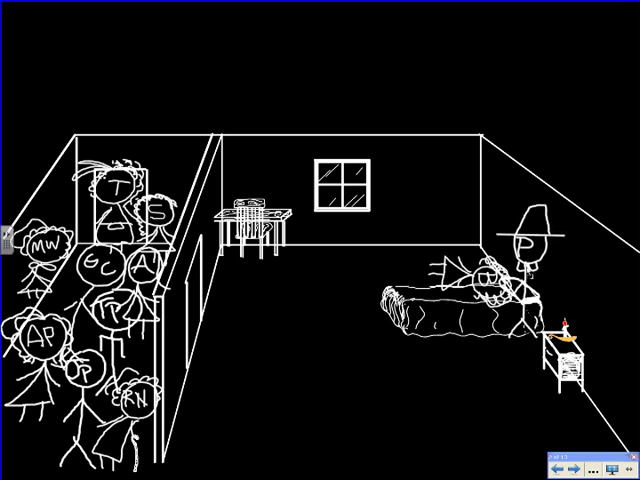
mouse_move(320, 344)
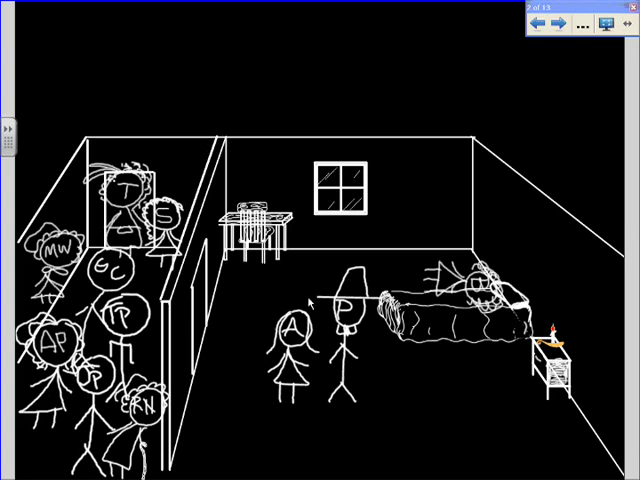
mouse_move(560, 22)
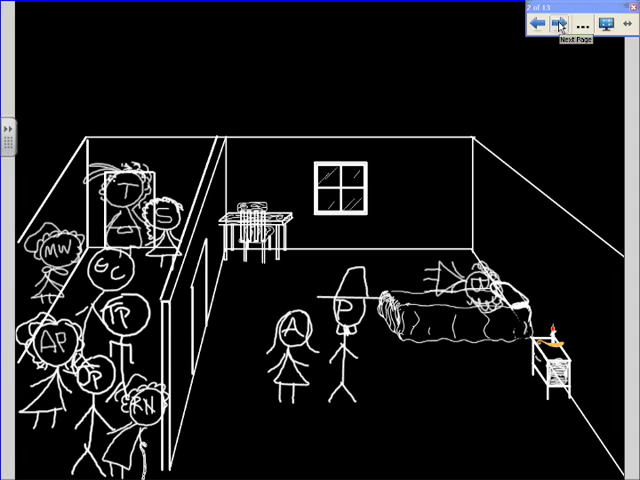
Step: Advance to the Antecedent Action slide with the clock and act timeline
left_click(568, 24)
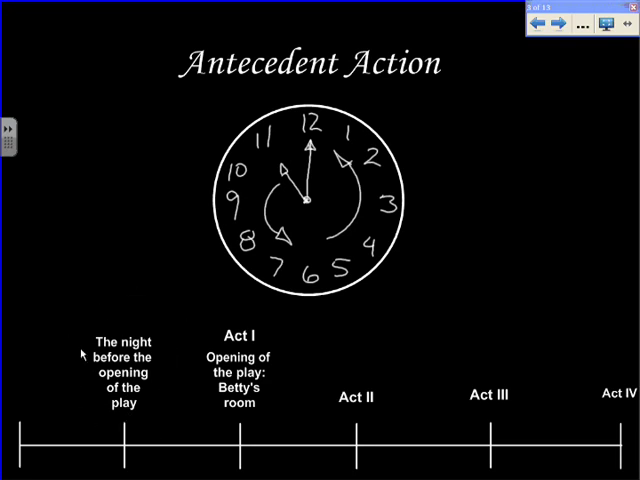
mouse_move(548, 168)
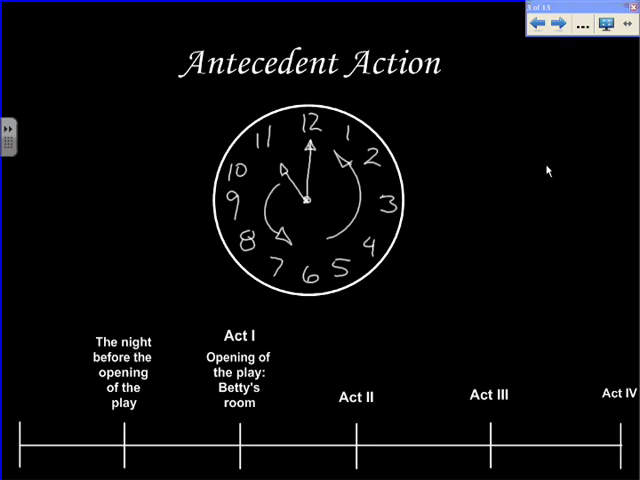
Step: Advance through the forest dance scene to the following Betty's bedroom slide
left_click(566, 22)
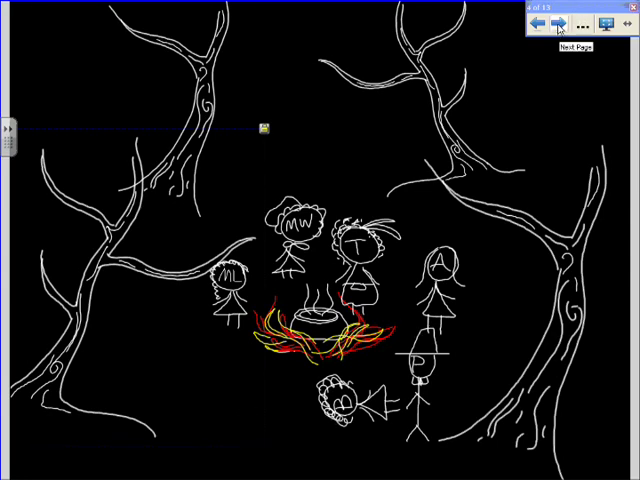
left_click(564, 24)
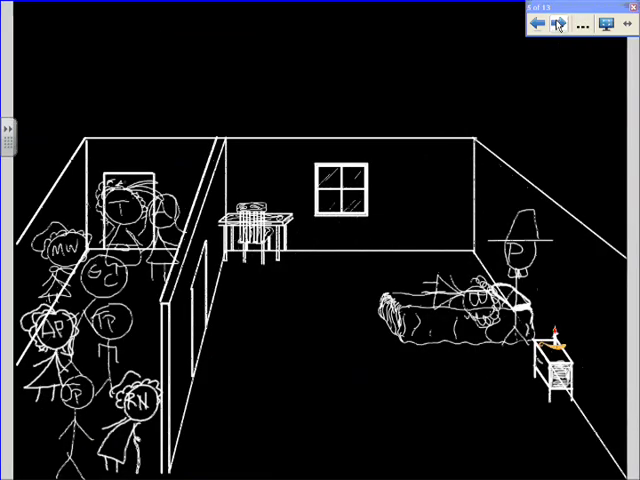